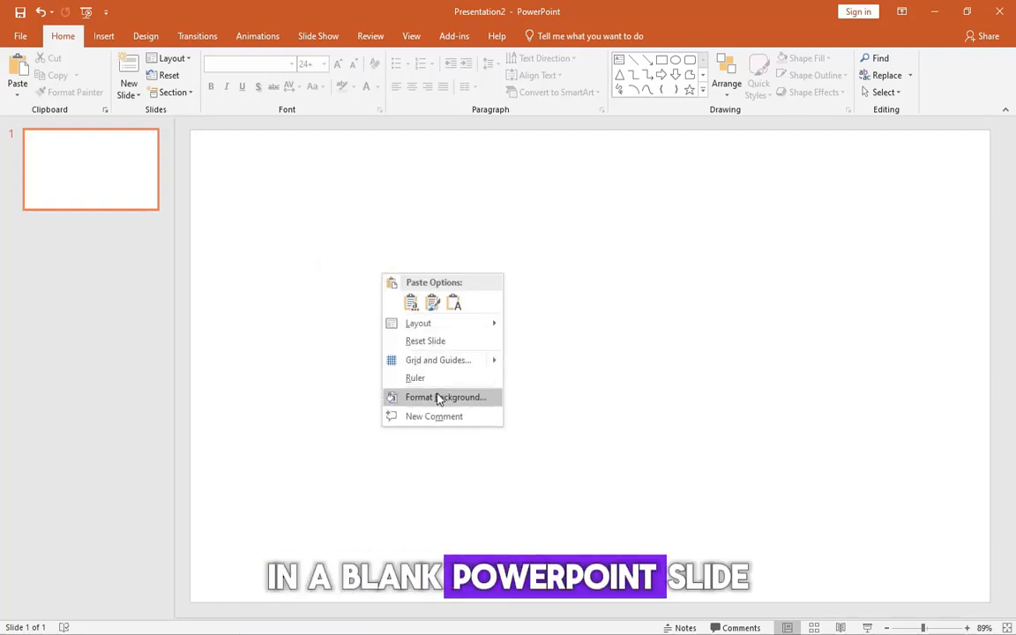
Set the slide background to a picture fill of the aerial ocean-and-red-rock photo.
{"action": "left_click", "coordinate": [444, 397]}
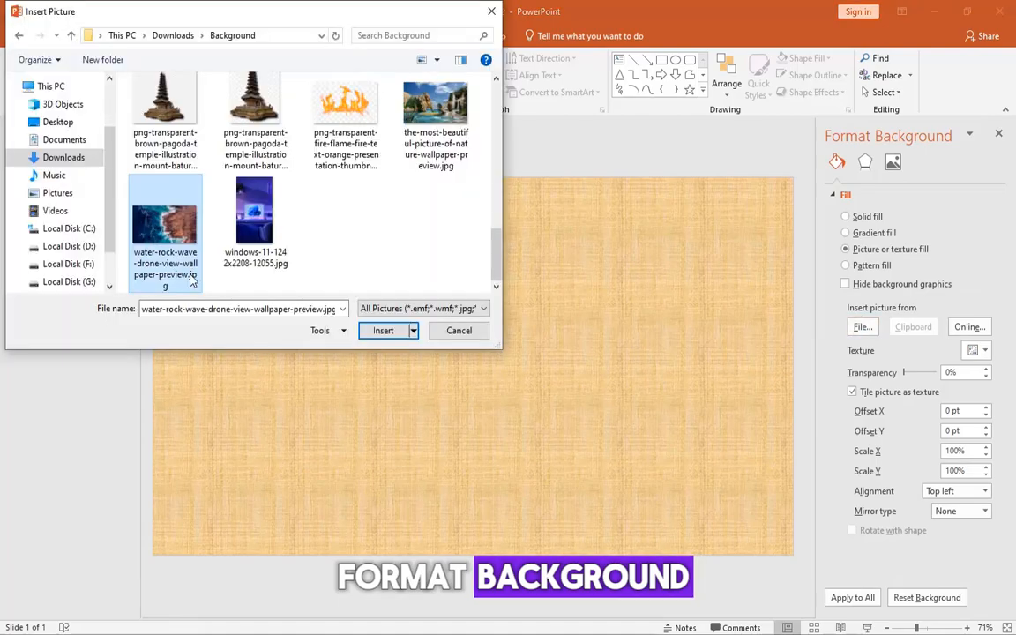
{"action": "left_click", "coordinate": [382, 330]}
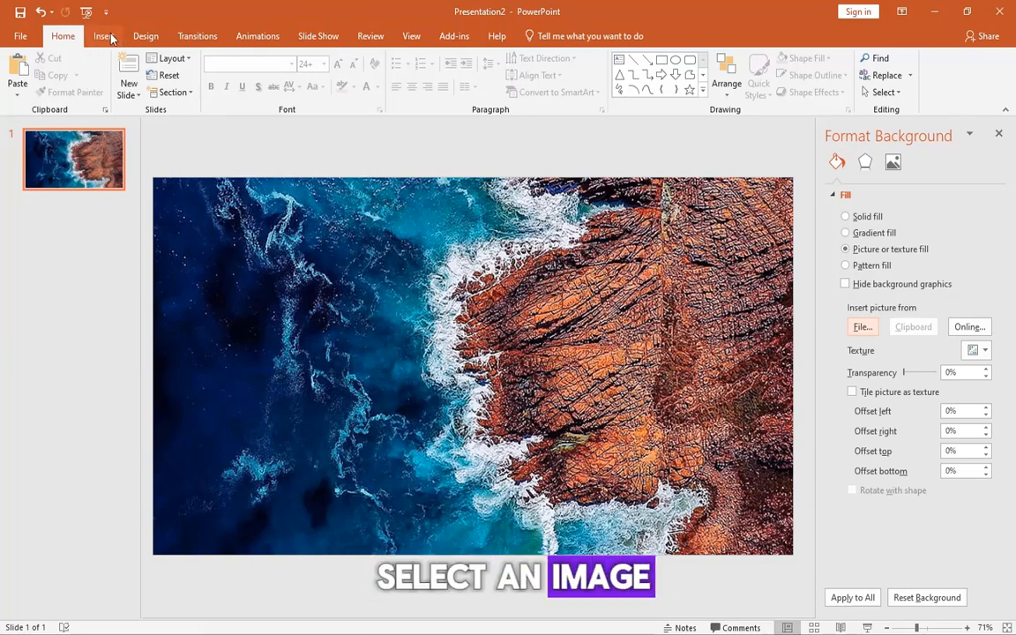
Size the white THILAND title to 180 and give it an Offset: Bottom shadow.
{"action": "left_click", "coordinate": [105, 35]}
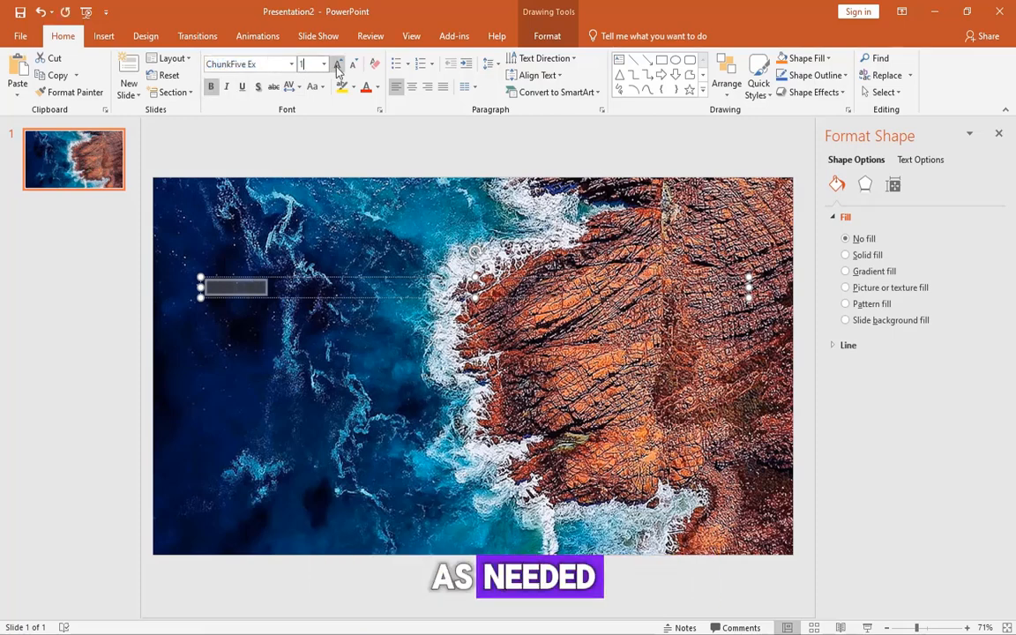
{"action": "type", "text": "180"}
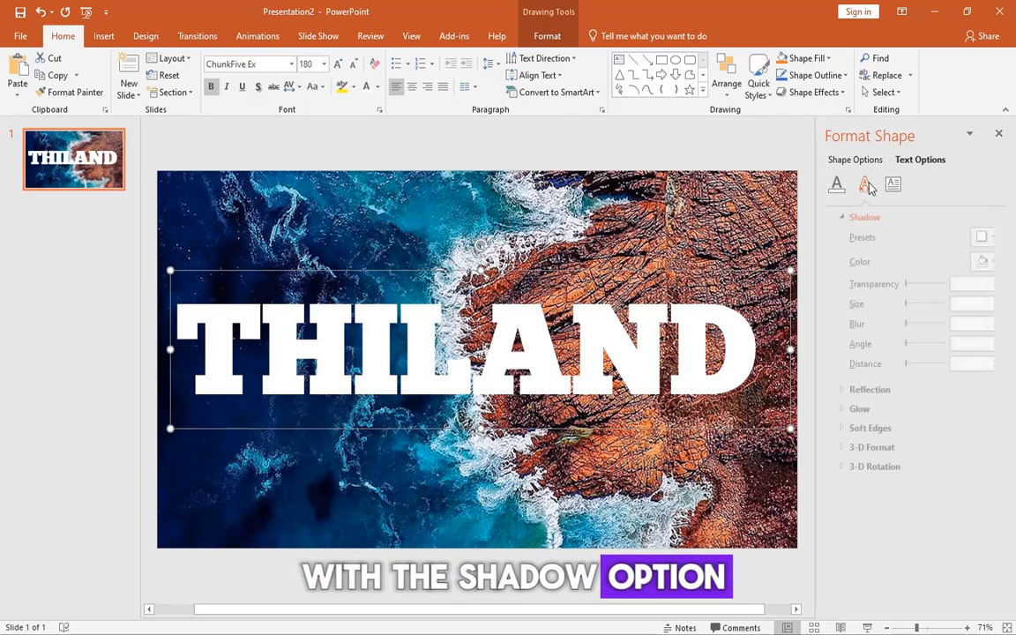
{"action": "left_click", "coordinate": [991, 237]}
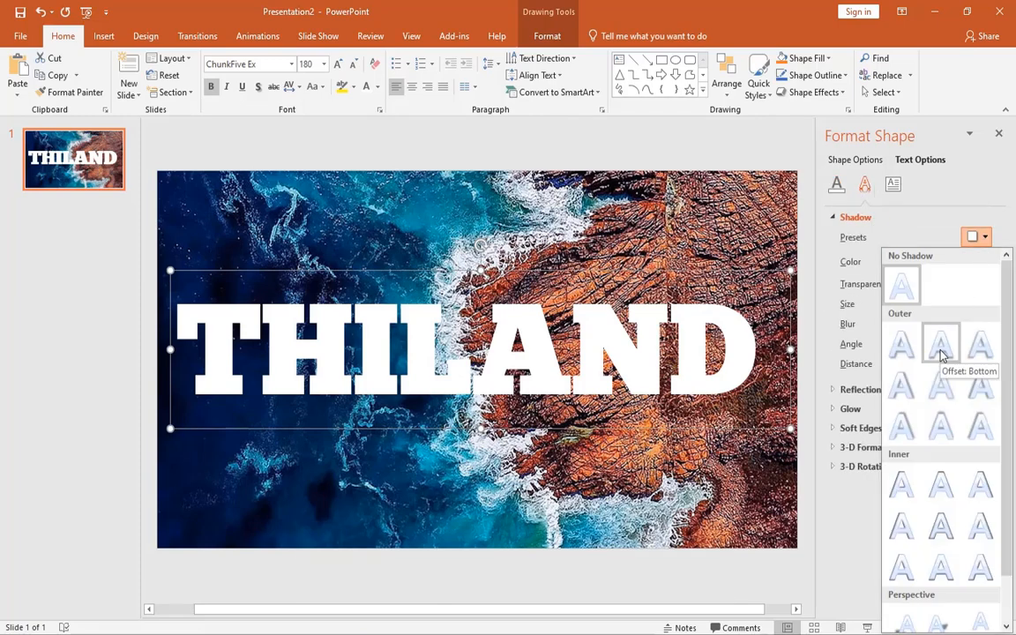
{"action": "left_click", "coordinate": [105, 35]}
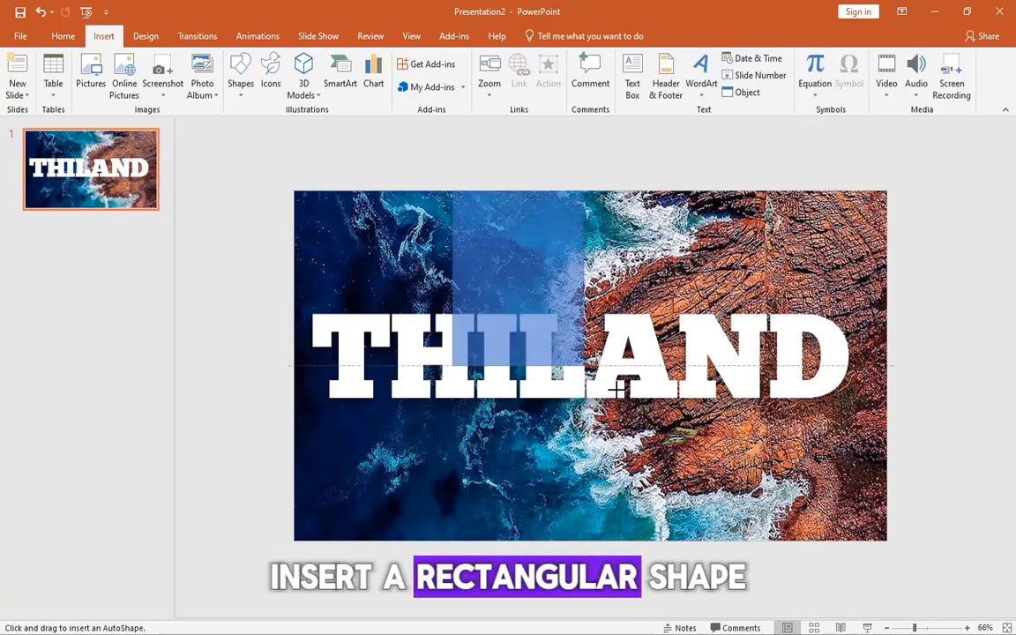
Draw a borderless blue rectangle over the slide's right part for the airplane picture.
{"action": "left_click_drag", "start_coordinate": [452, 191], "coordinate": [888, 541]}
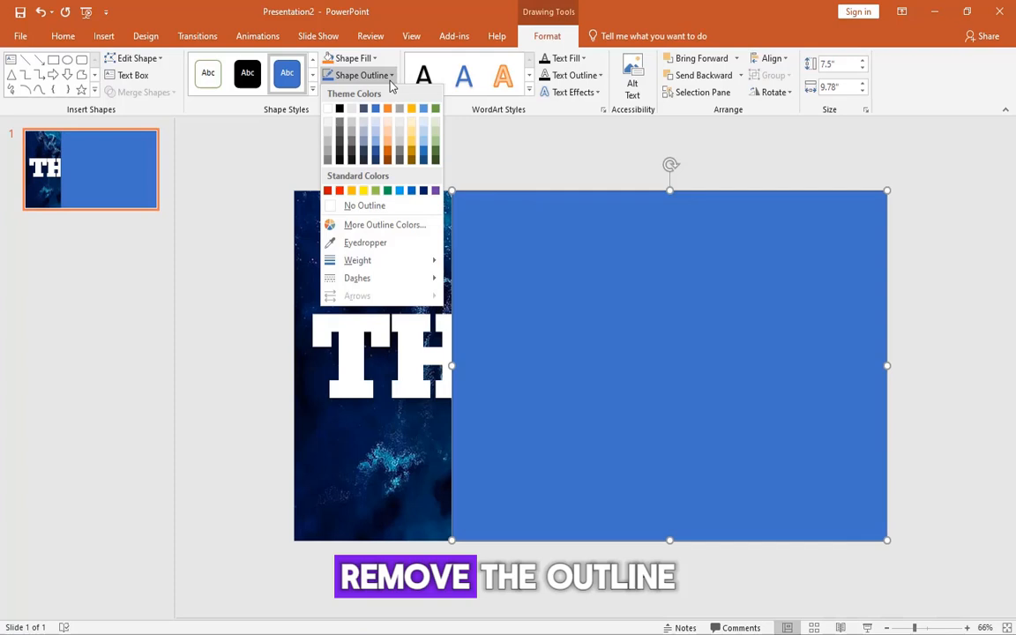
{"action": "left_click", "coordinate": [355, 205]}
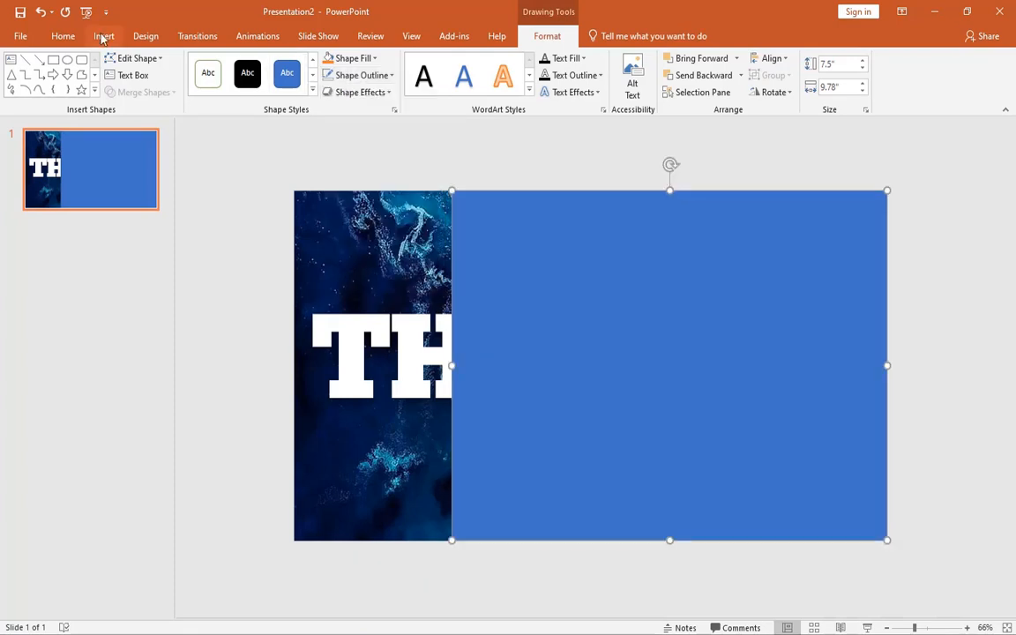
{"action": "left_click", "coordinate": [103, 37]}
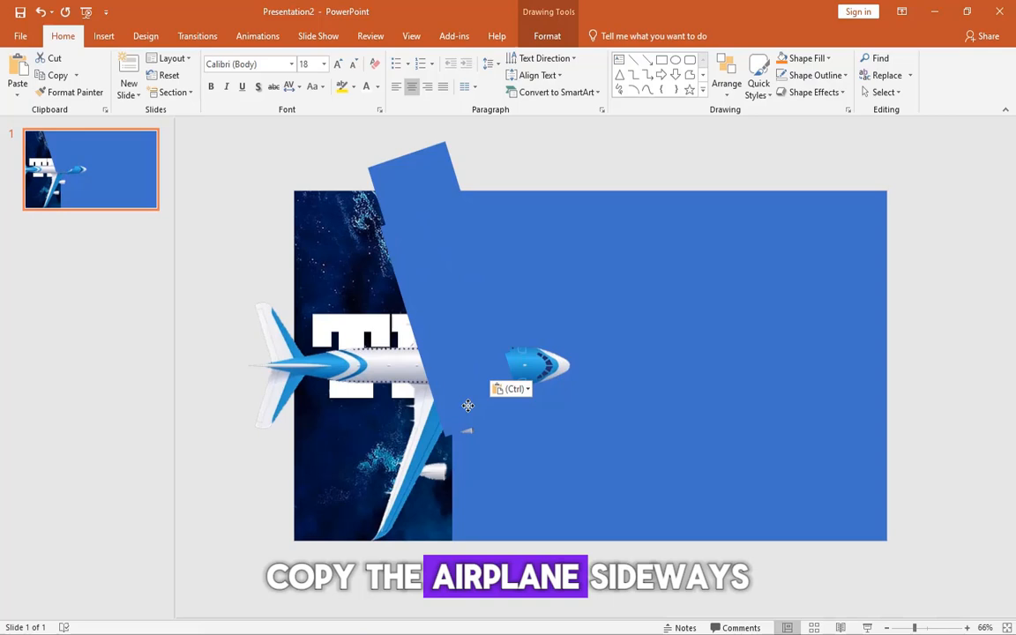
Stretch the blue rectangle over the full slide and angle the airplane rightward from the left edge.
{"action": "left_click", "coordinate": [548, 37]}
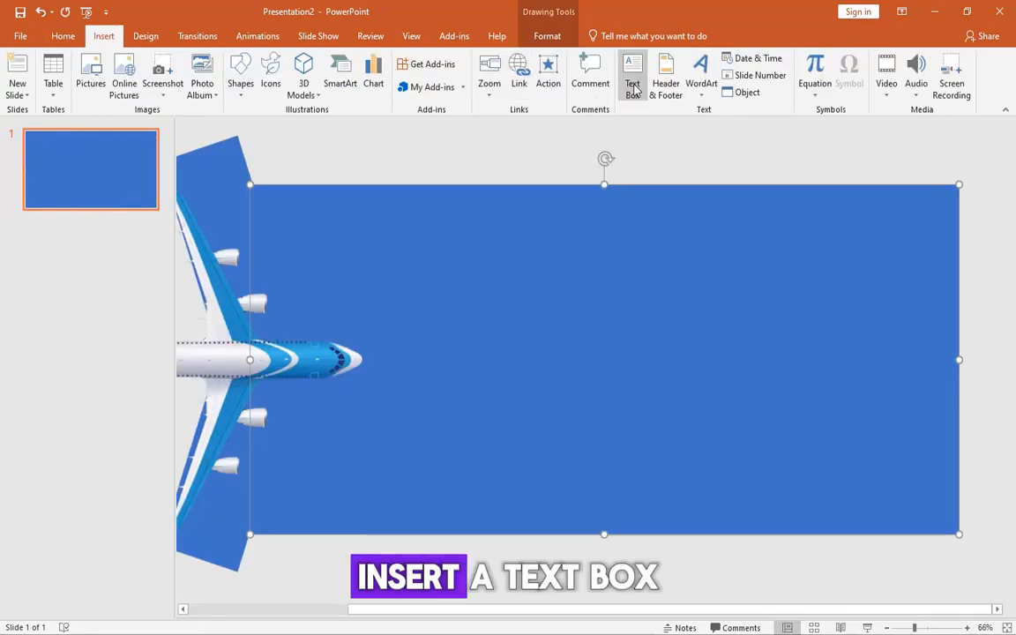
Add a TRAVEL text box right of the airplane in Montserrat, size 150.
{"action": "left_click_drag", "start_coordinate": [485, 298], "coordinate": [878, 413]}
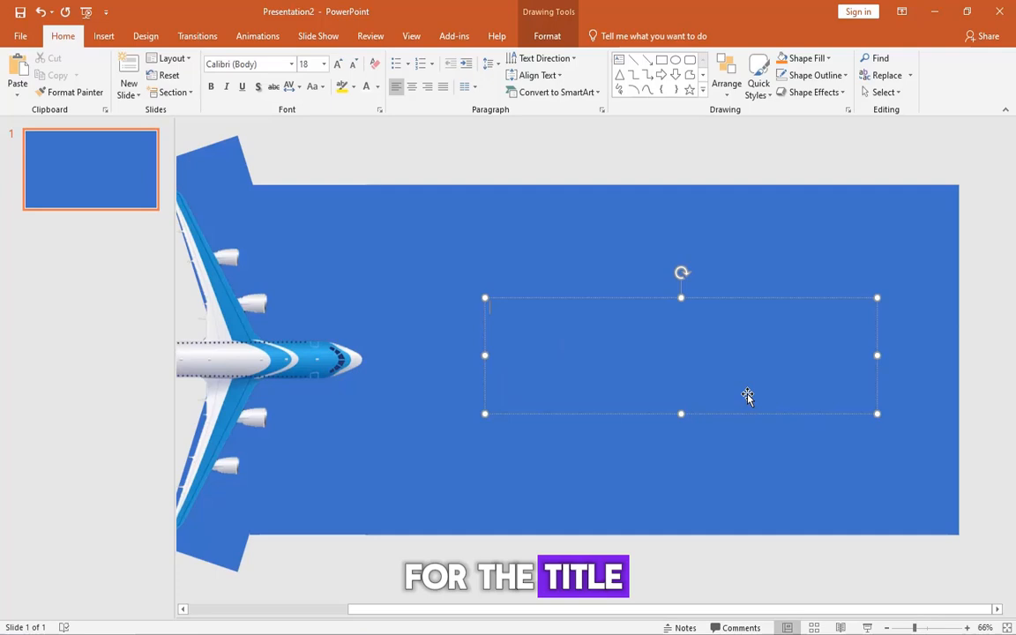
{"action": "type", "text": "TRAVEL"}
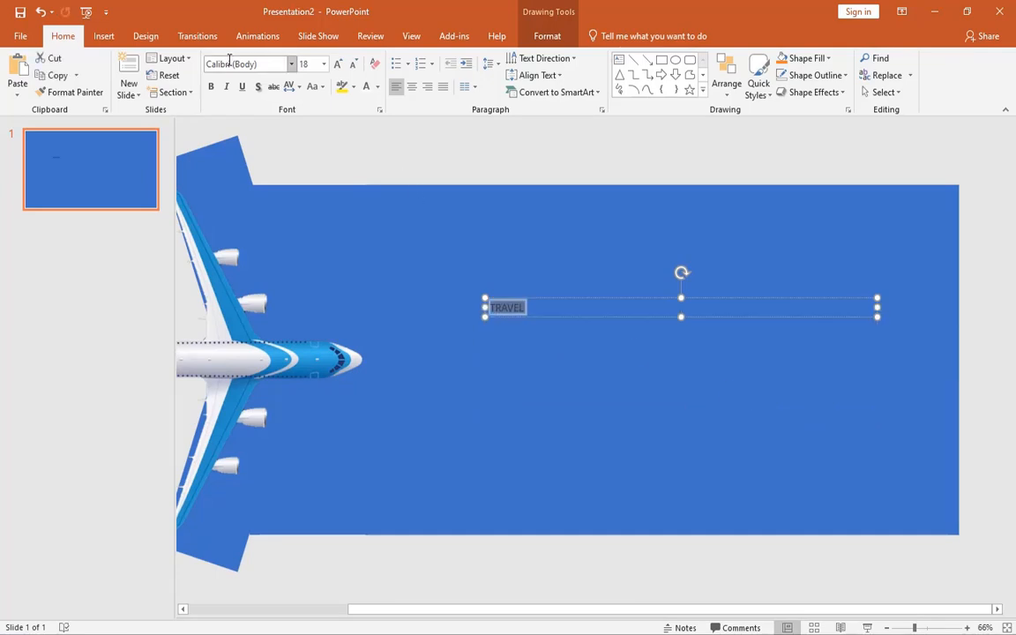
{"action": "left_click", "coordinate": [256, 64]}
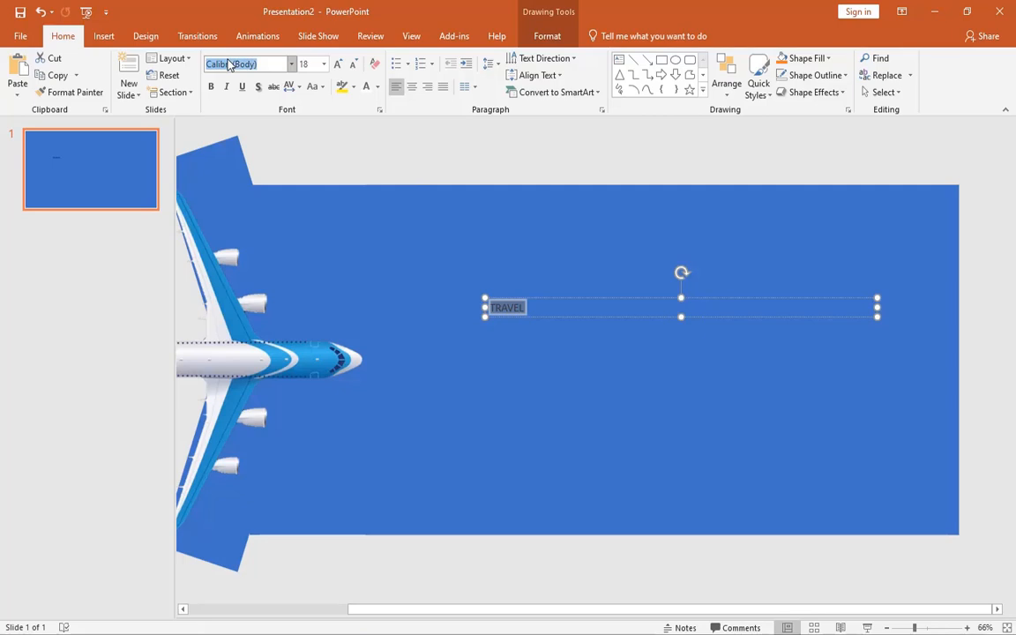
{"action": "type", "text": "Montserrat"}
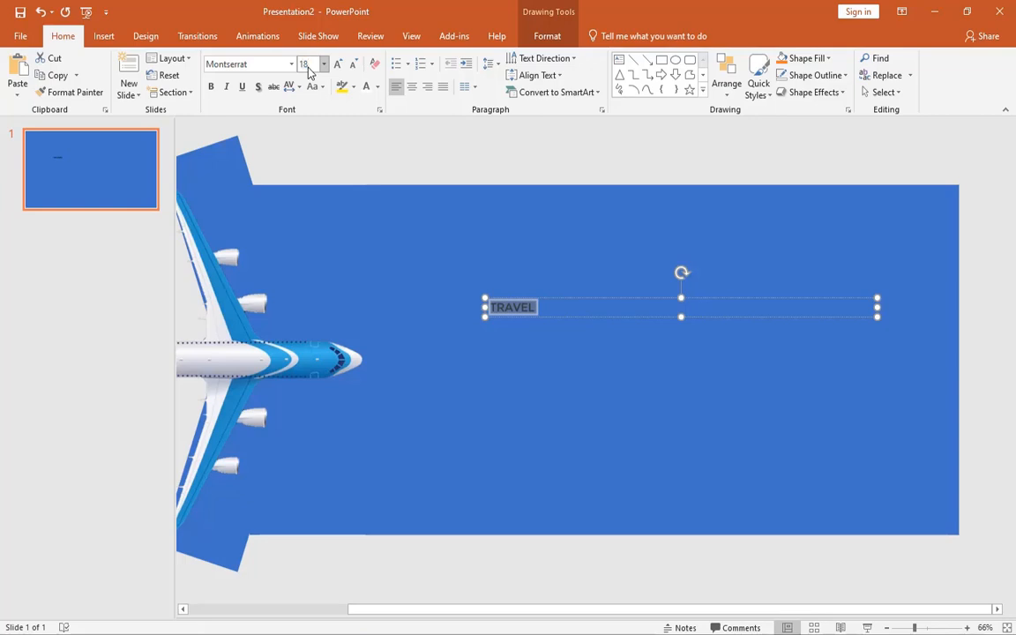
{"action": "type", "text": "150"}
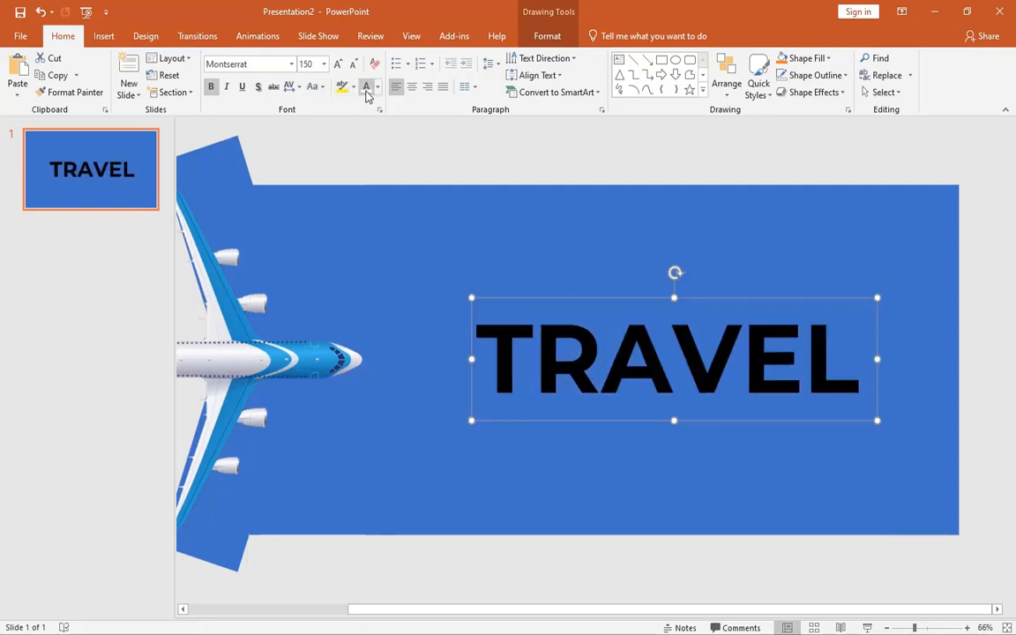
{"action": "left_click", "coordinate": [364, 86]}
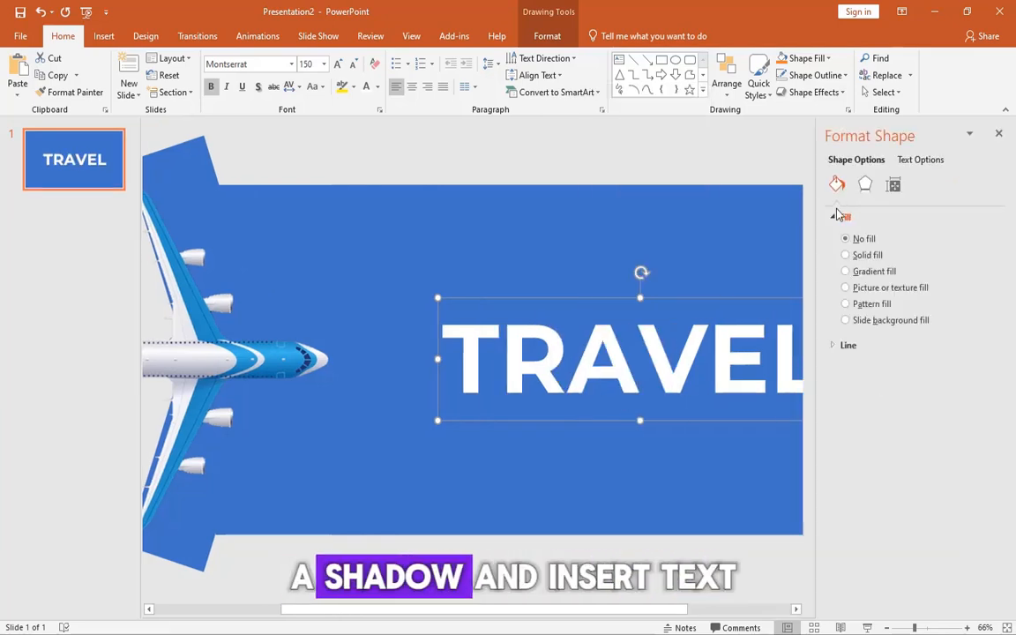
Give TRAVEL an Offset: Bottom text shadow with 6 pt blur, then reselect the title.
{"action": "left_click", "coordinate": [893, 184]}
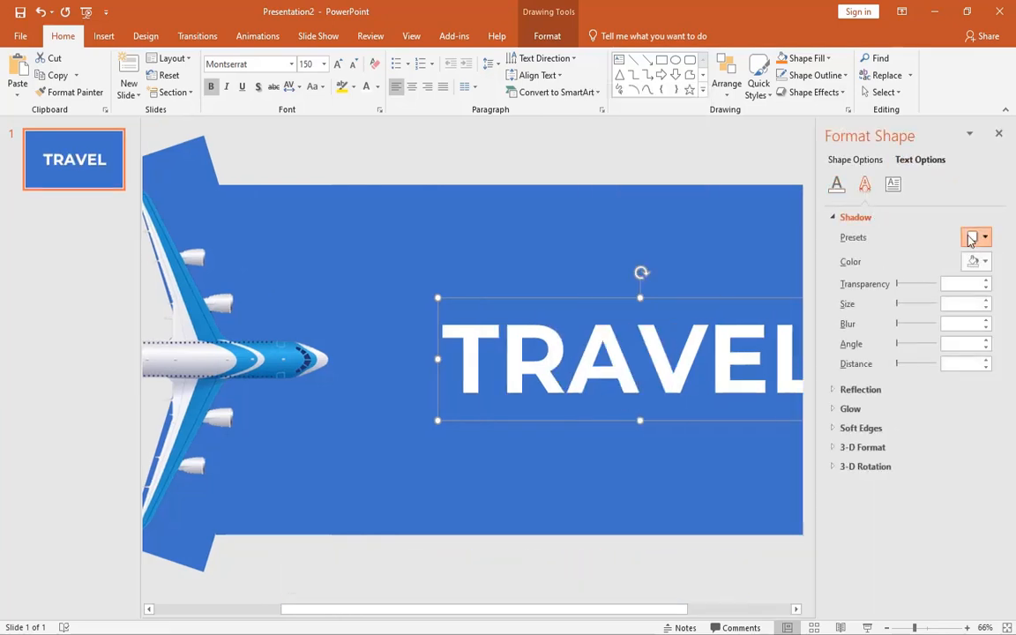
{"action": "left_click", "coordinate": [972, 237]}
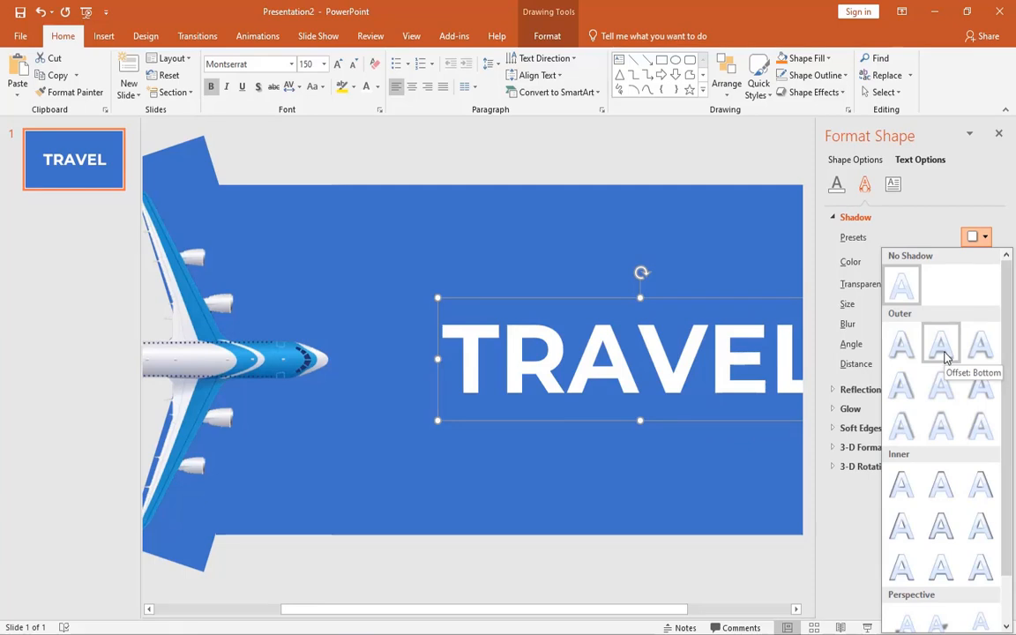
{"action": "left_click", "coordinate": [932, 337]}
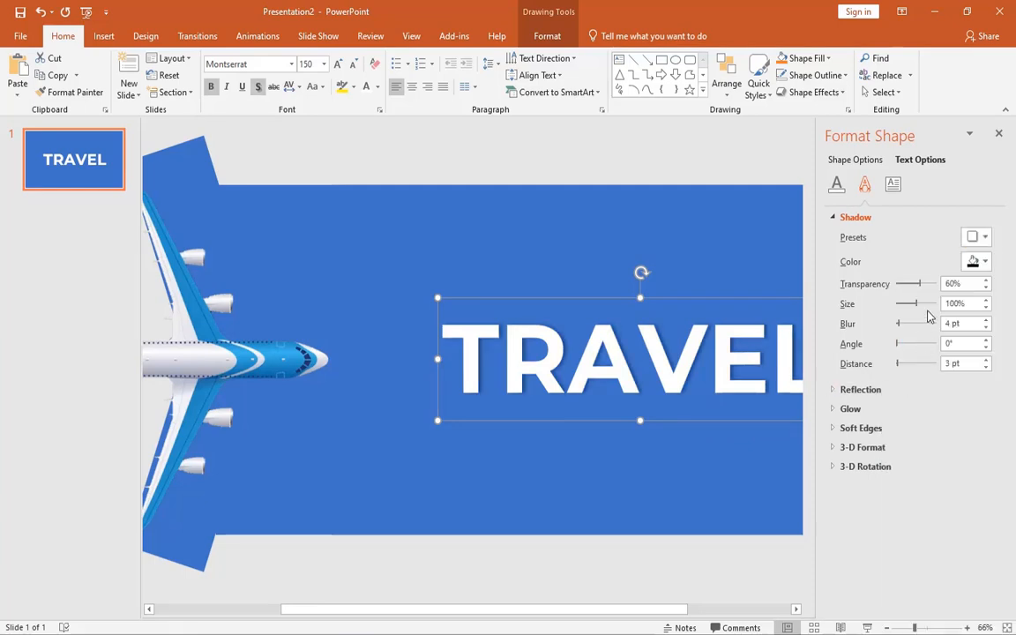
{"action": "left_click_drag", "start_coordinate": [898, 323], "coordinate": [905, 323]}
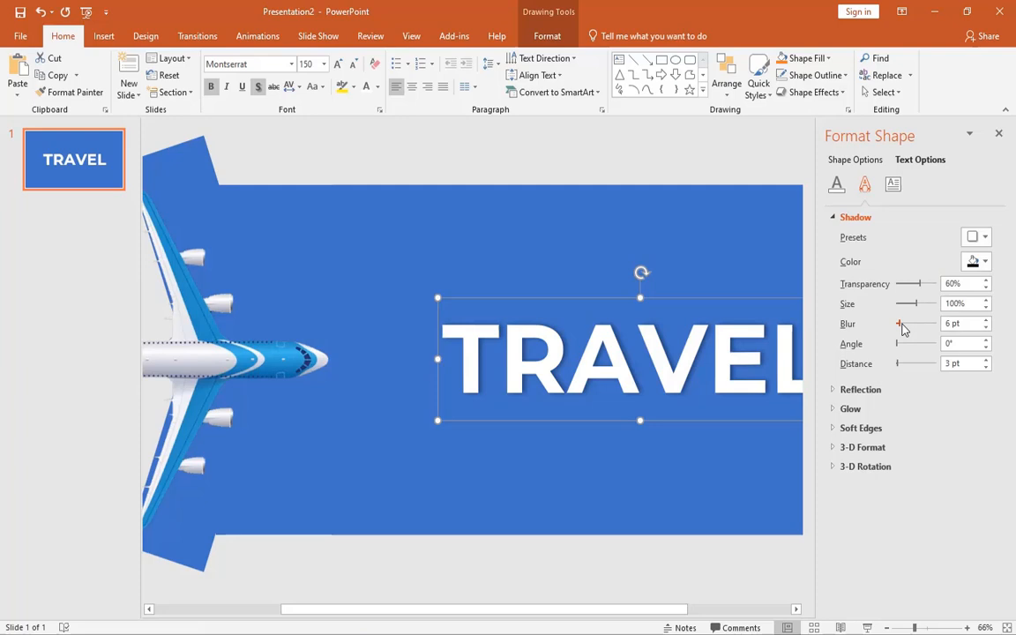
{"action": "left_click", "coordinate": [999, 134]}
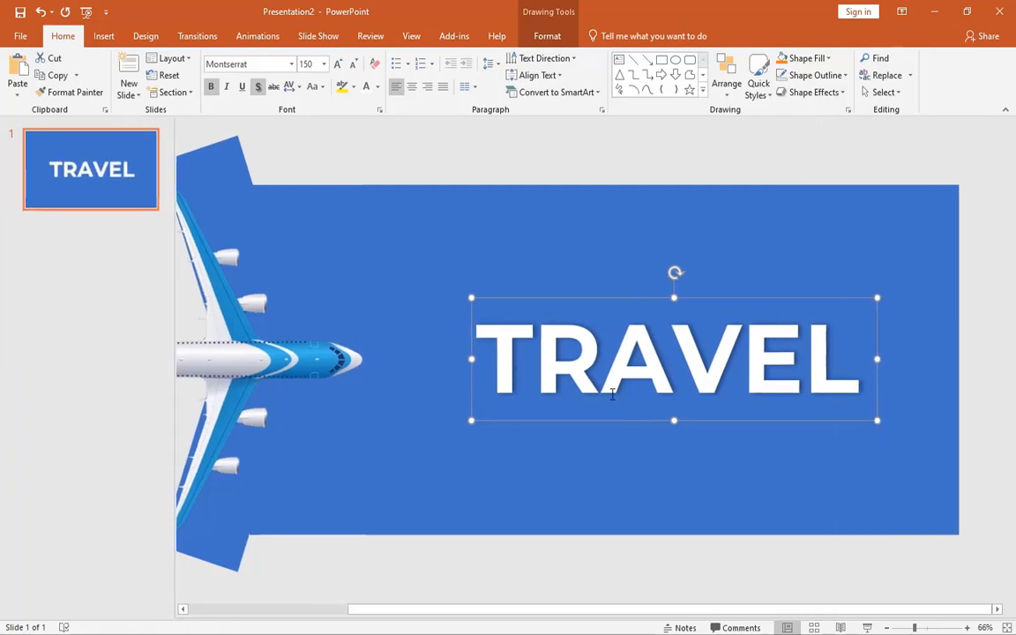
{"action": "mouse_move", "coordinate": [620, 421]}
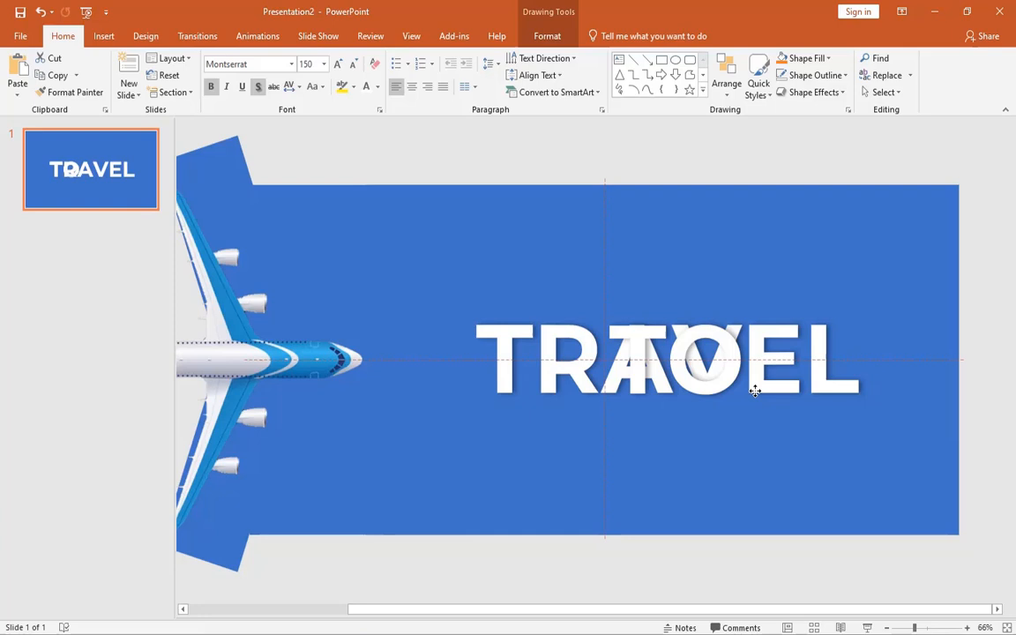
{"action": "left_click", "coordinate": [706, 360]}
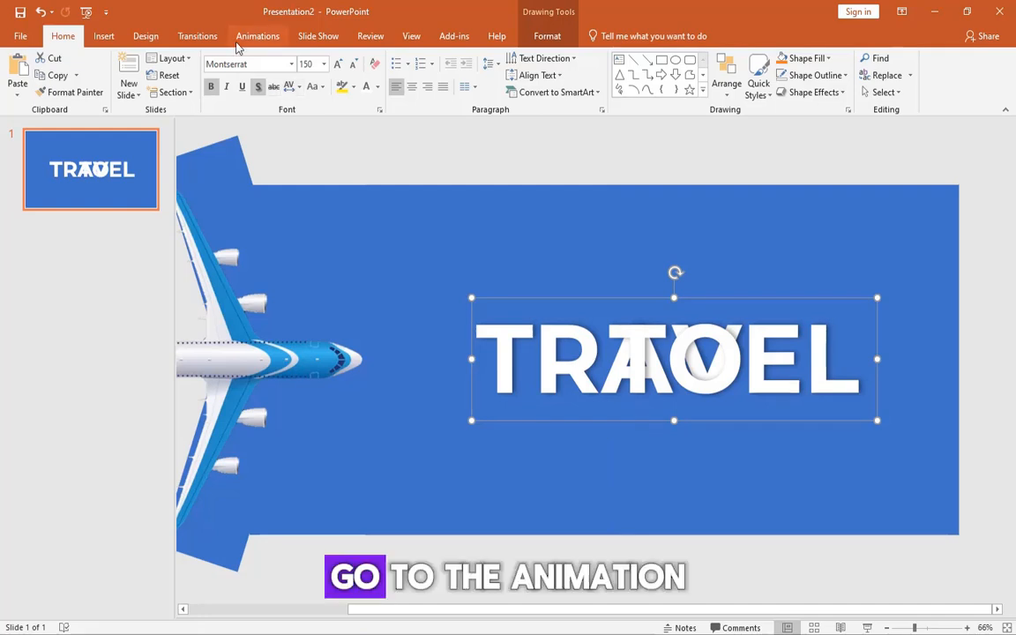
Apply the Float In animation to the TRAVEL title and review its direction options.
{"action": "left_click", "coordinate": [257, 36]}
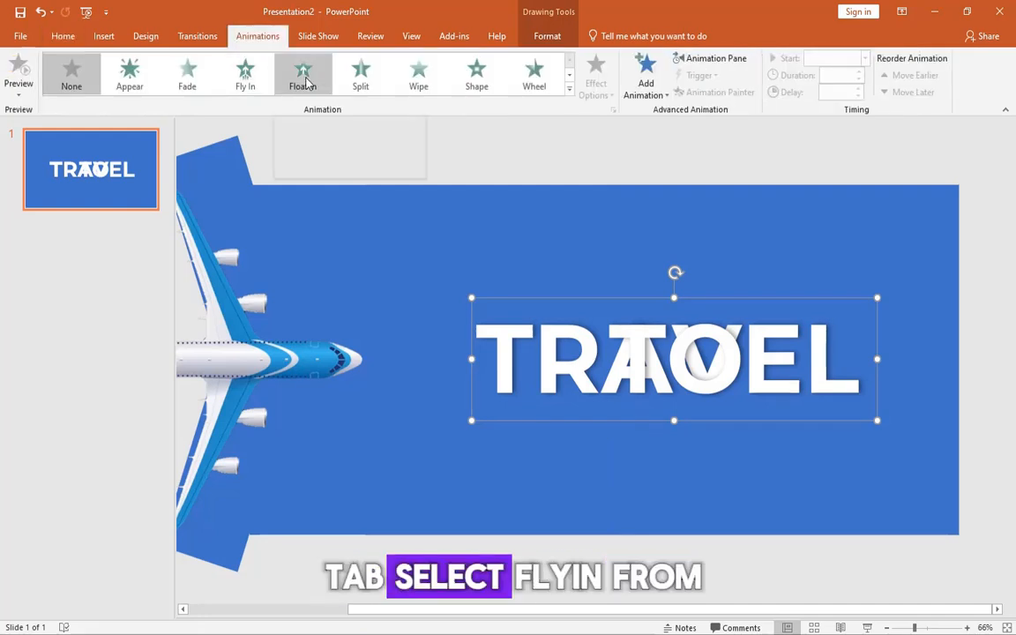
{"action": "left_click", "coordinate": [303, 75]}
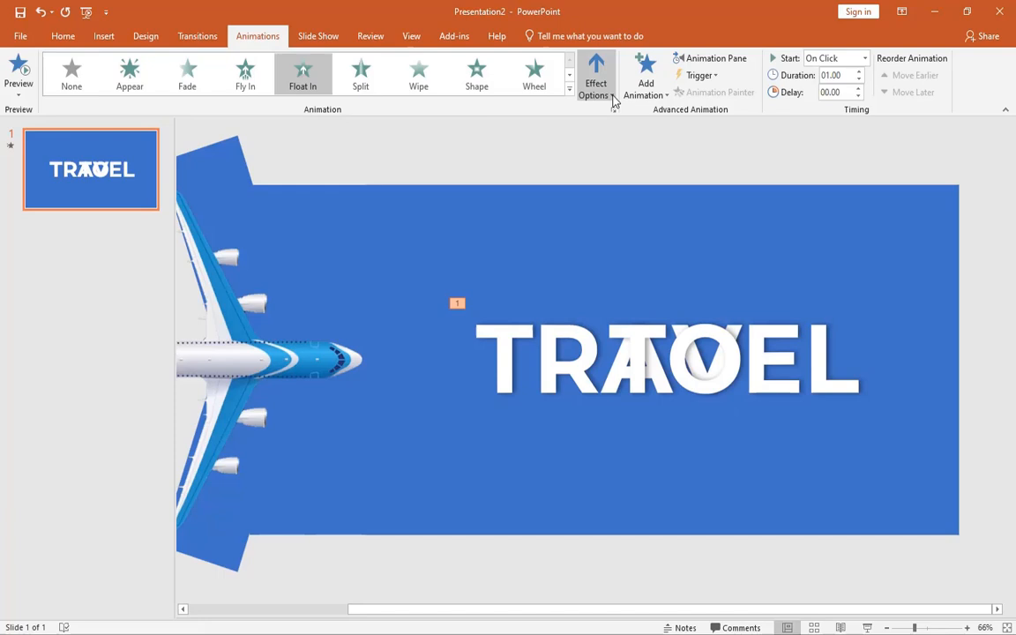
{"action": "left_click", "coordinate": [595, 73]}
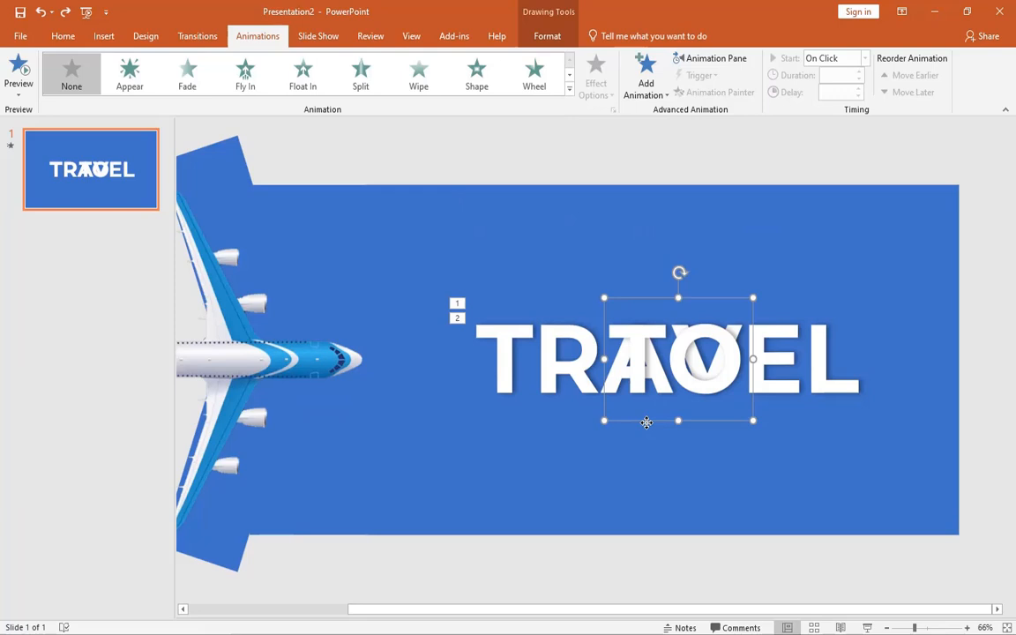
Make the word TO float in and add a Fly Out exit effect.
{"action": "left_click", "coordinate": [303, 74]}
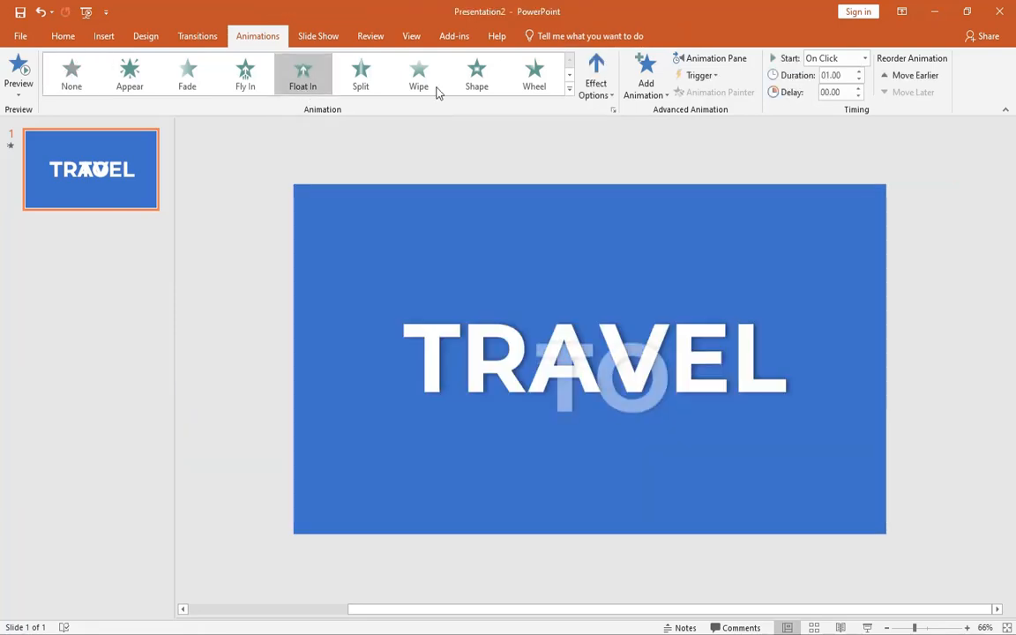
{"action": "left_click", "coordinate": [642, 75]}
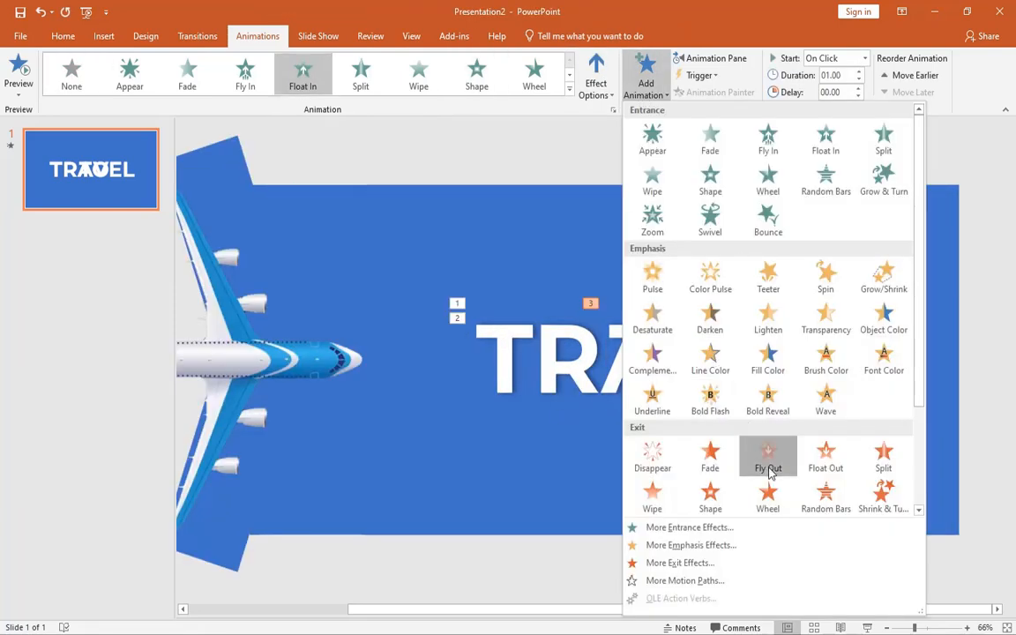
{"action": "left_click", "coordinate": [768, 457]}
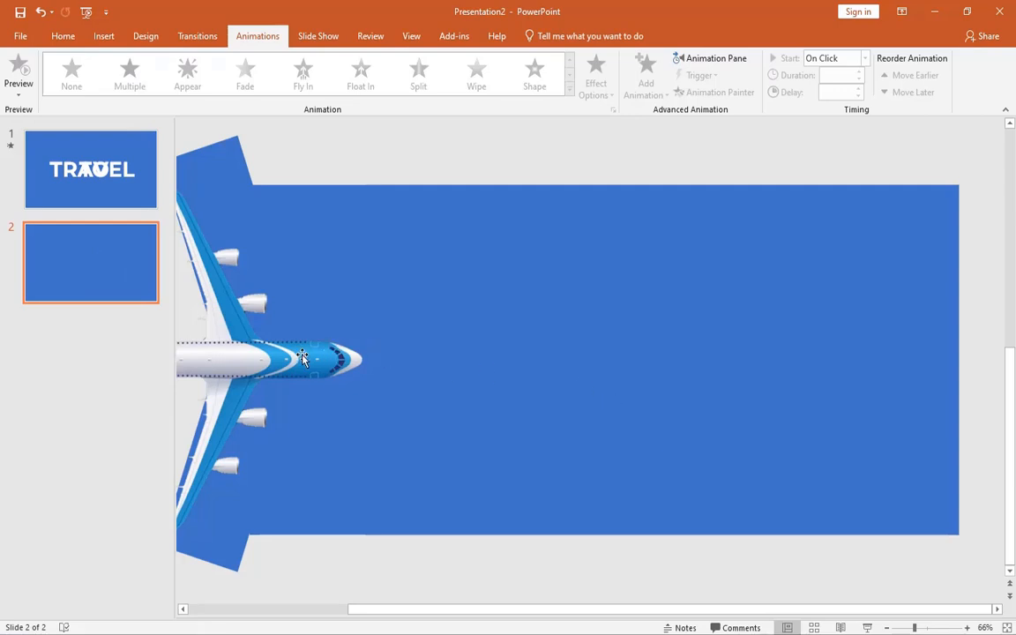
Move the airplane on slide 2 and apply the Morph transition.
{"action": "left_click", "coordinate": [304, 364]}
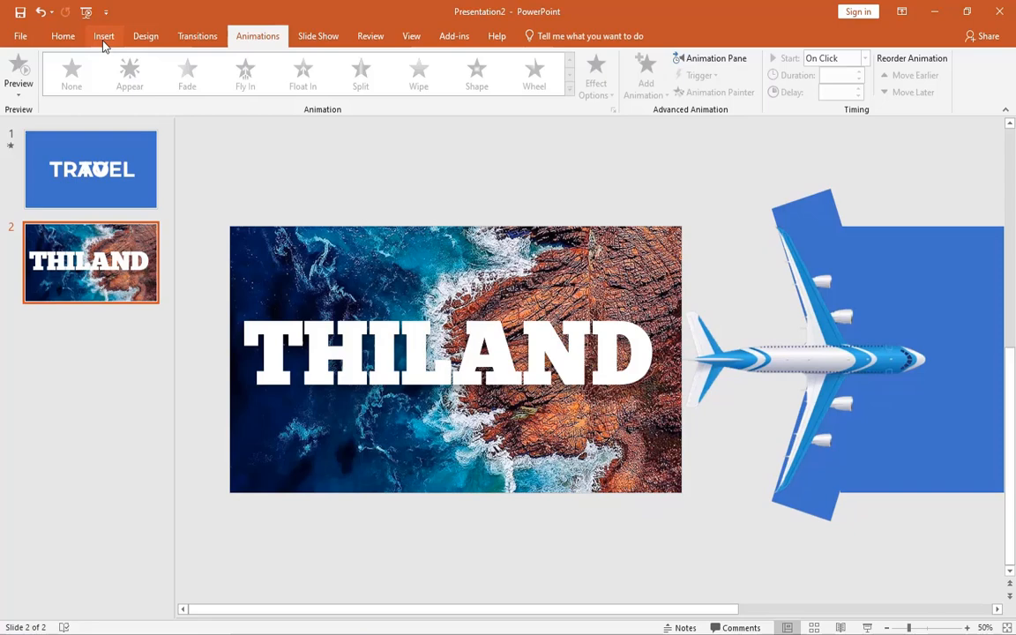
{"action": "left_click", "coordinate": [197, 36]}
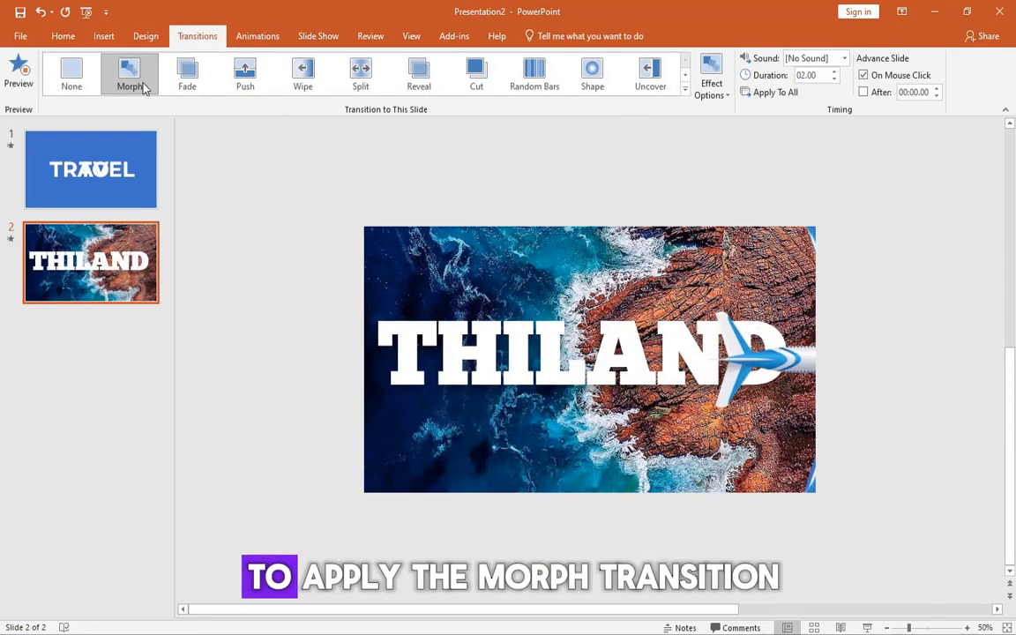
{"action": "left_click", "coordinate": [129, 72]}
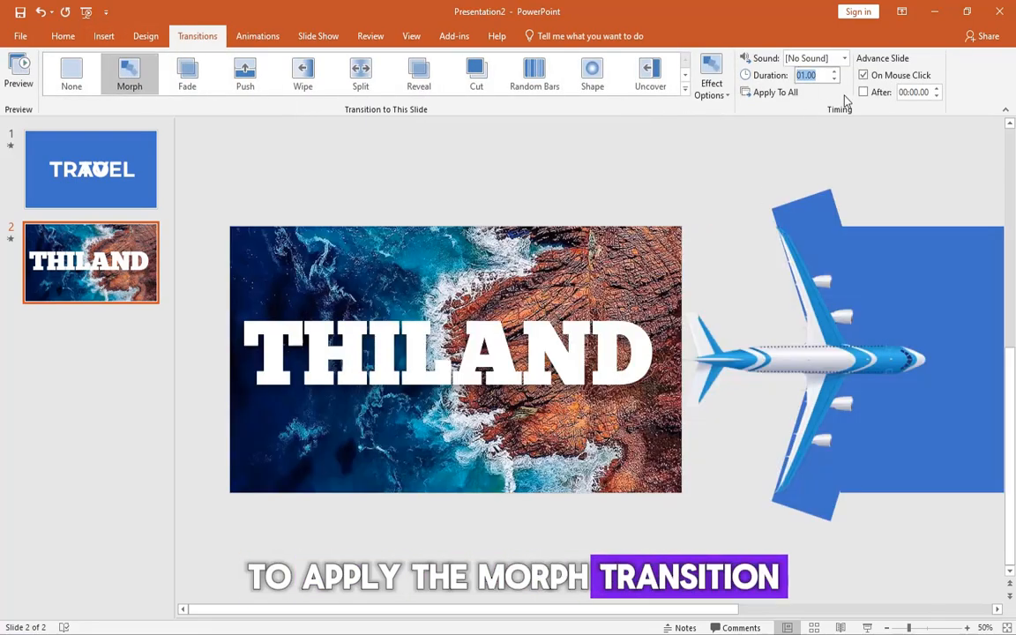